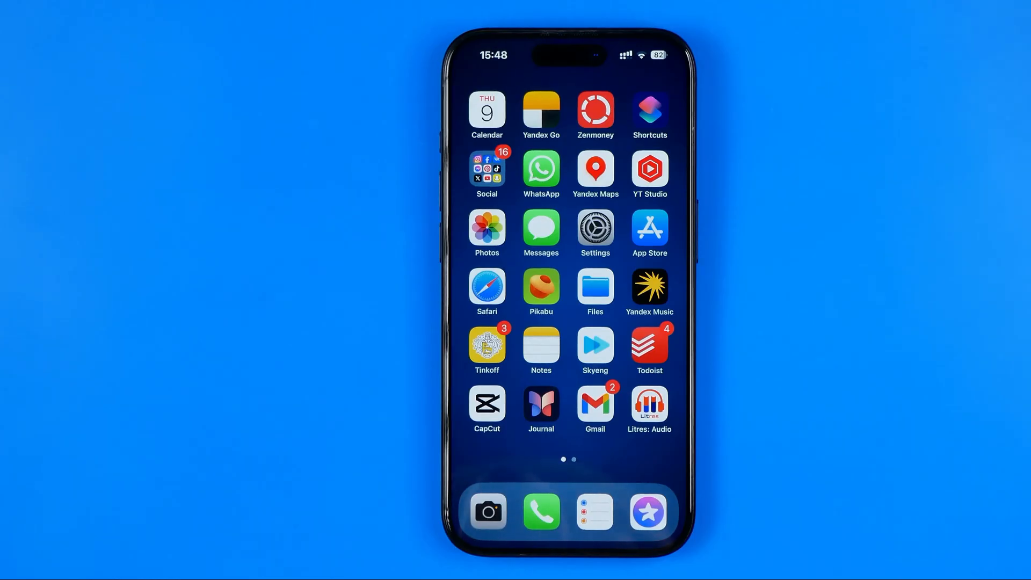
Launch Settings from the home screen and scroll down the main list.
click(594, 233)
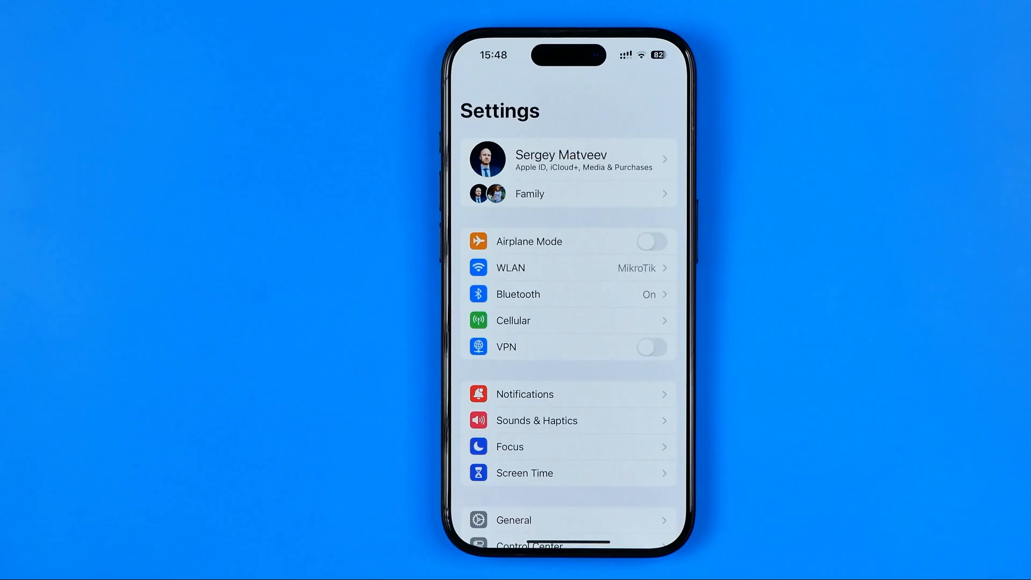
scroll(down, 3)
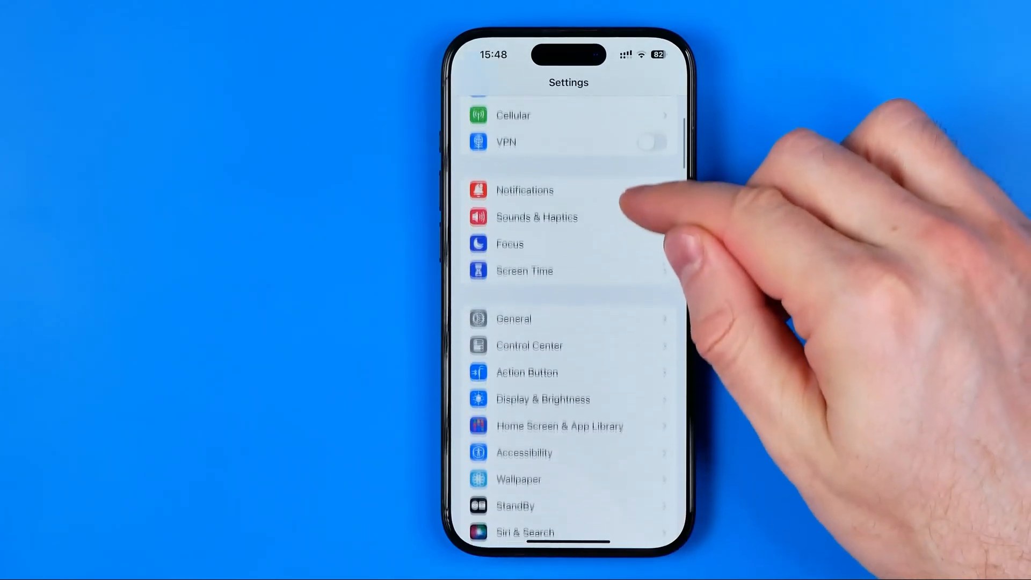
scroll(down, 3)
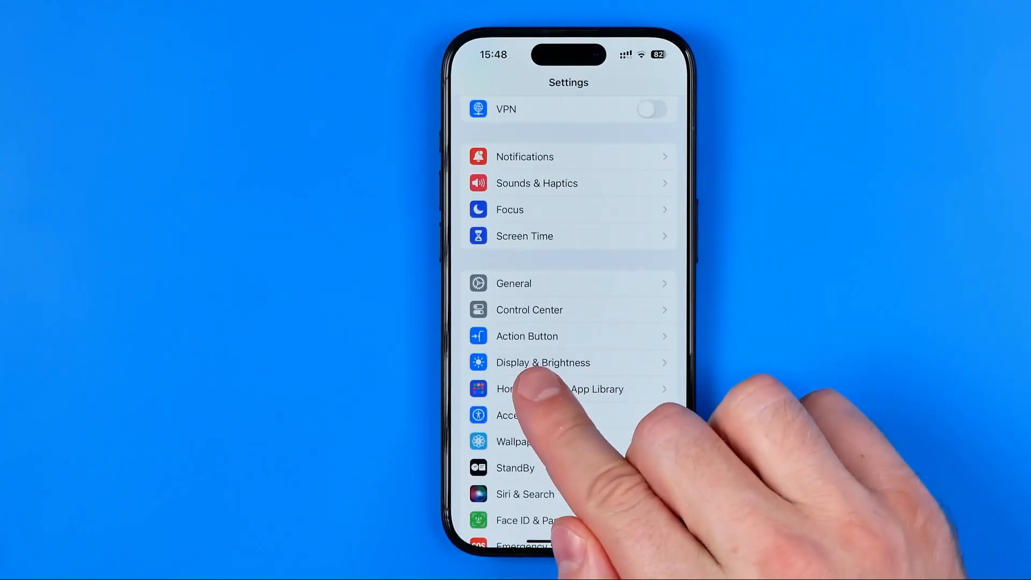
Go into Display & Brightness and scroll down to the Auto-Lock row.
click(543, 362)
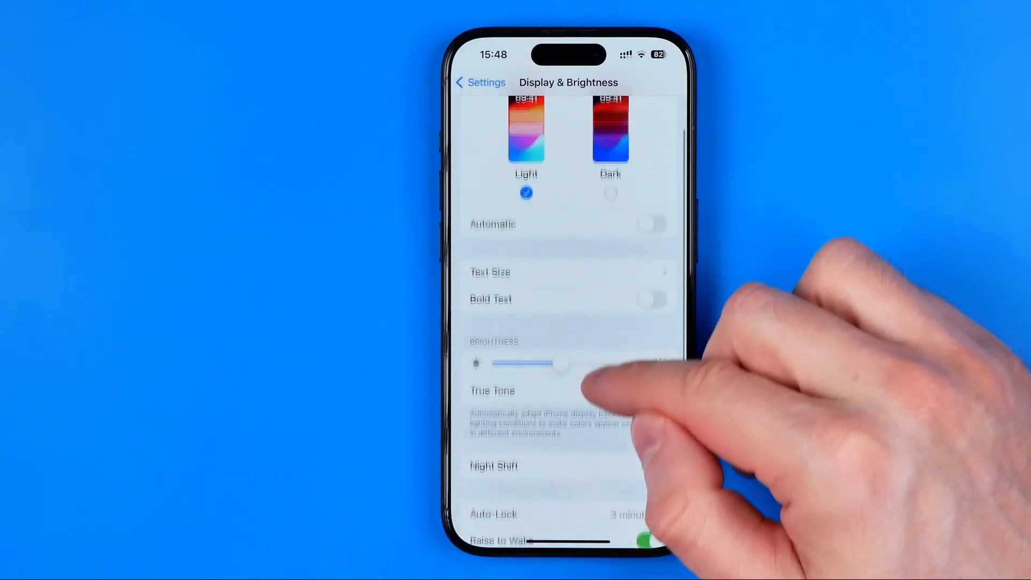
scroll(down, 3)
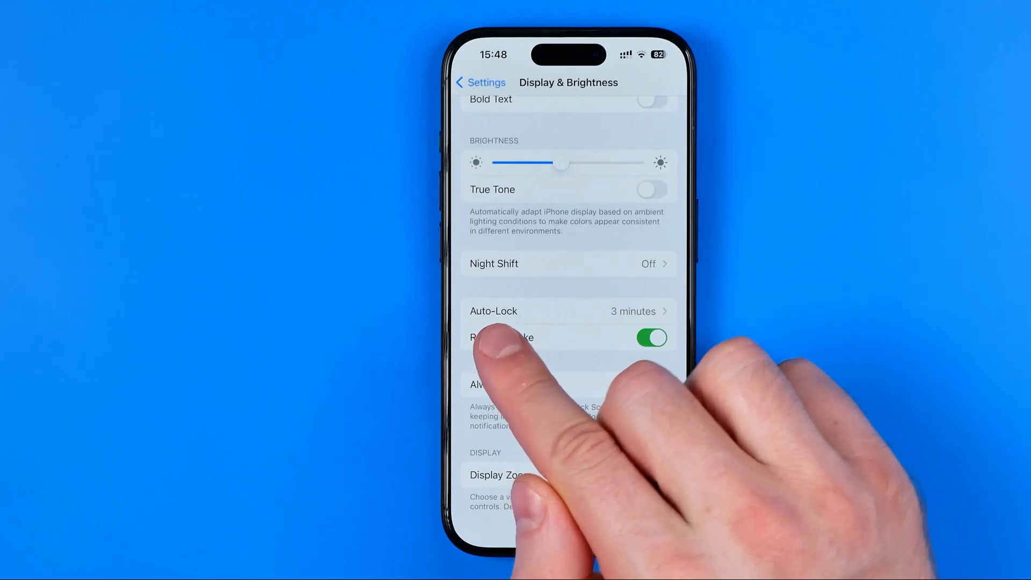
Change Auto-Lock from Never to 3 minutes.
click(568, 311)
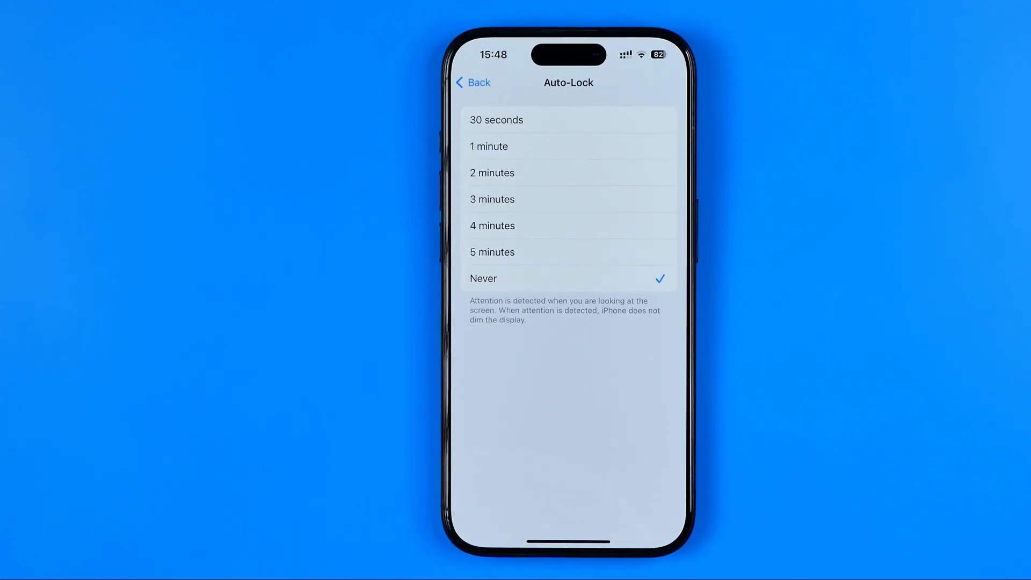
click(492, 200)
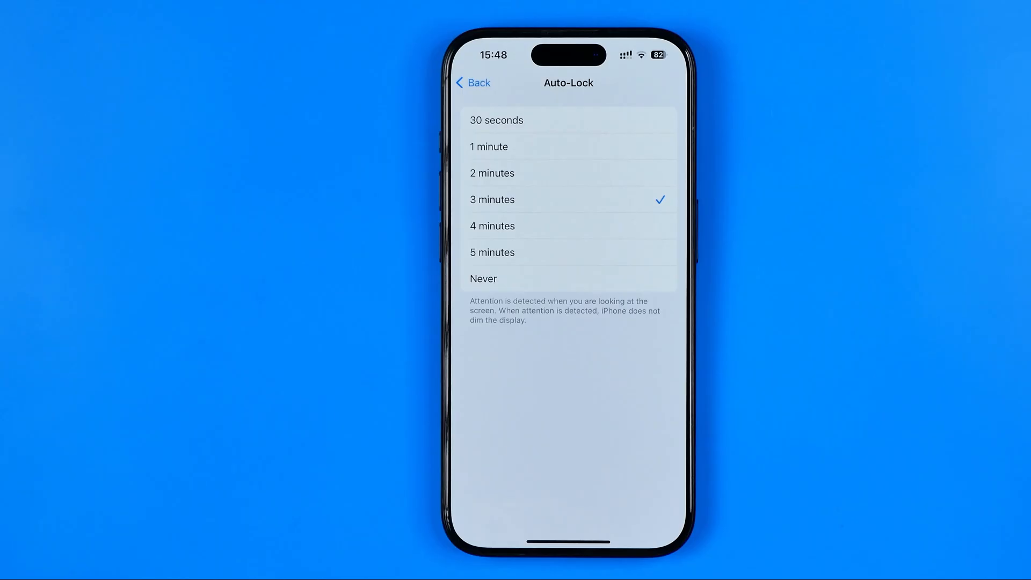